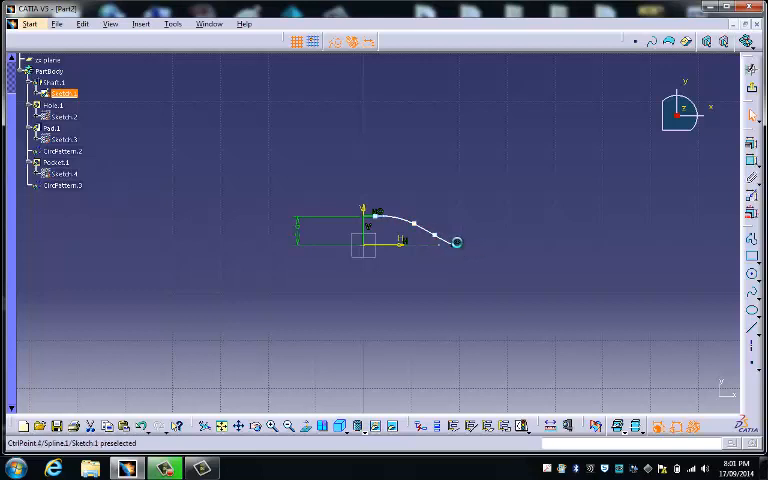
# - Drag the Sketch.1 spline point to reshape the hub's curved profile
pyautogui.moveTo(456, 242); pyautogui.dragTo(473, 242)
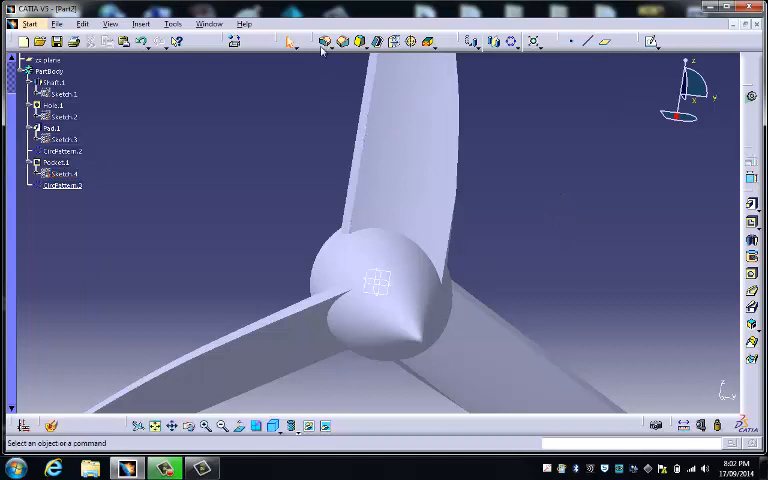
# - Create a 1 mm Edge Fillet on the blade-to-hub edges, checking the selected edges list
pyautogui.click(324, 40)
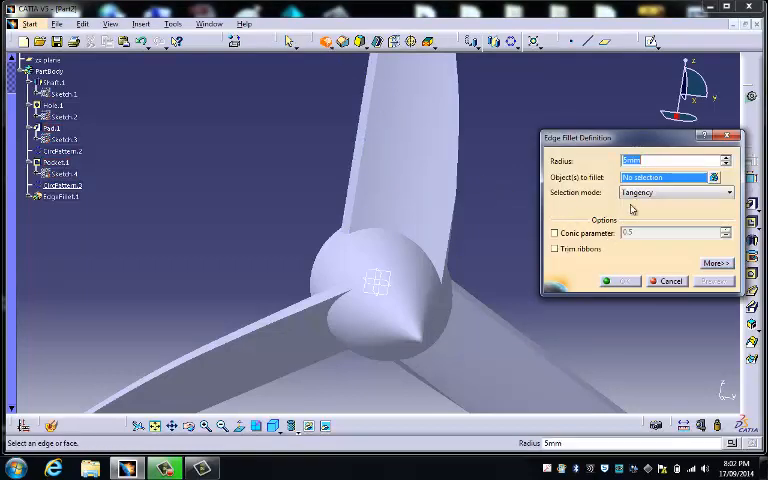
pyautogui.write('1')
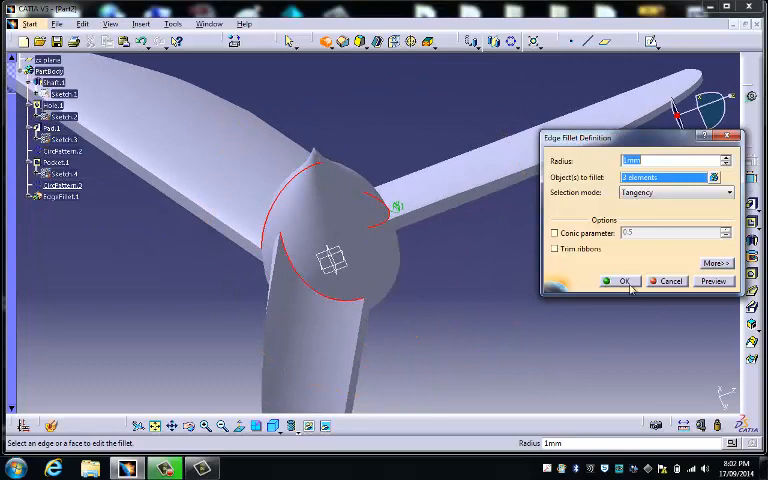
pyautogui.click(621, 280)
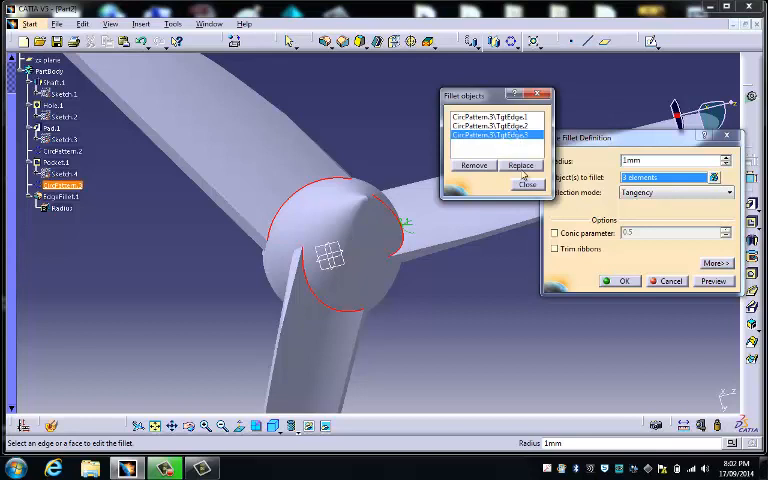
pyautogui.click(473, 165)
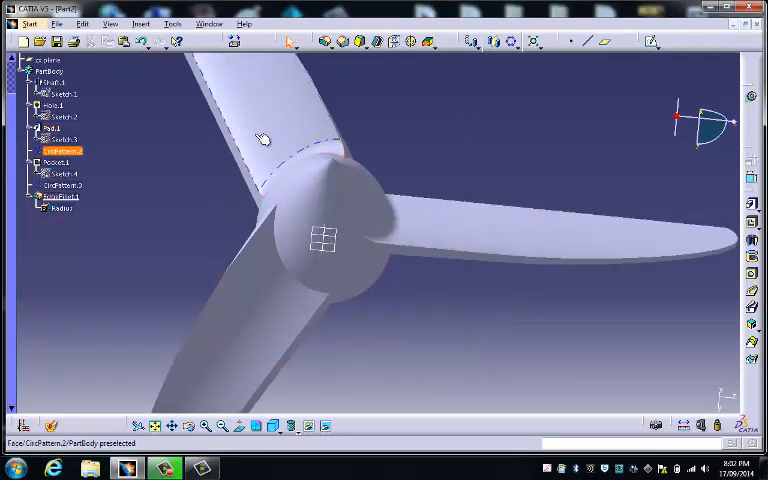
# - Reapply EdgeFillet.1 with the missing edge so all three blade-hub joins round
pyautogui.click(58, 208)
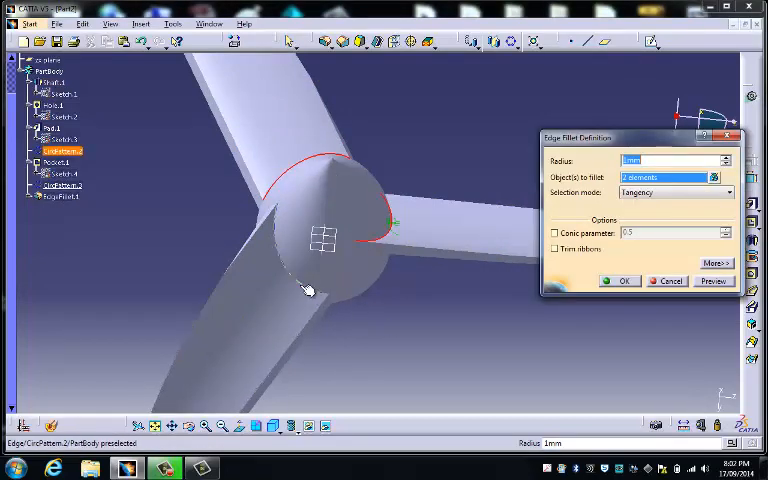
pyautogui.moveTo(248, 265)
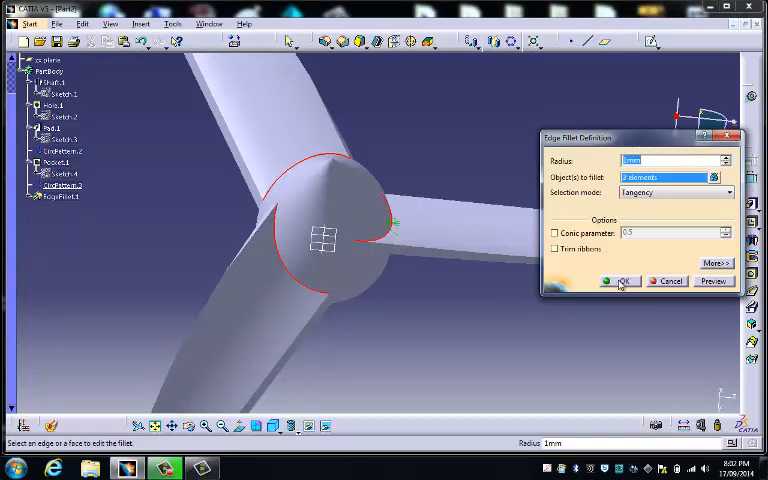
pyautogui.click(620, 281)
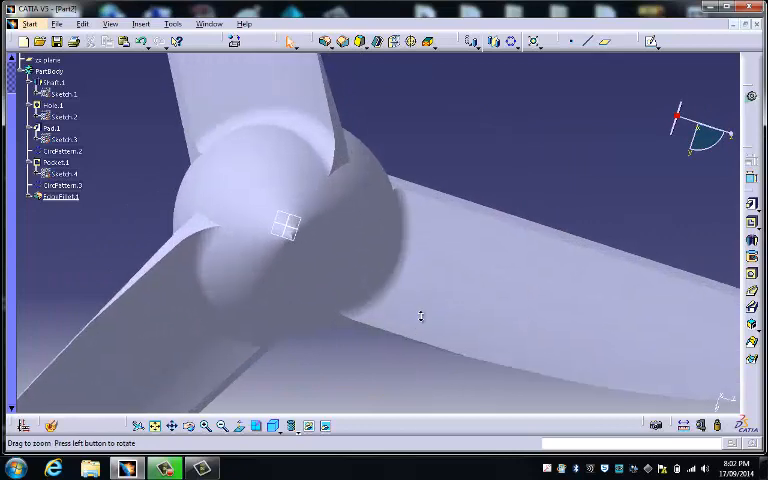
pyautogui.moveTo(420, 317); pyautogui.dragTo(349, 287)
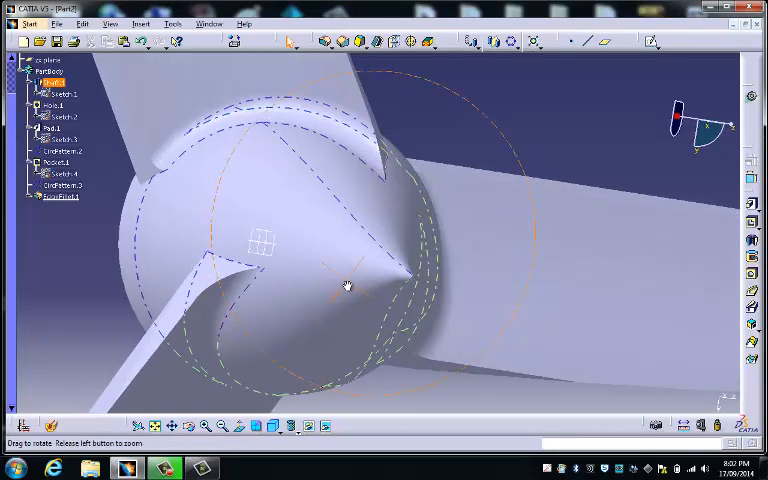